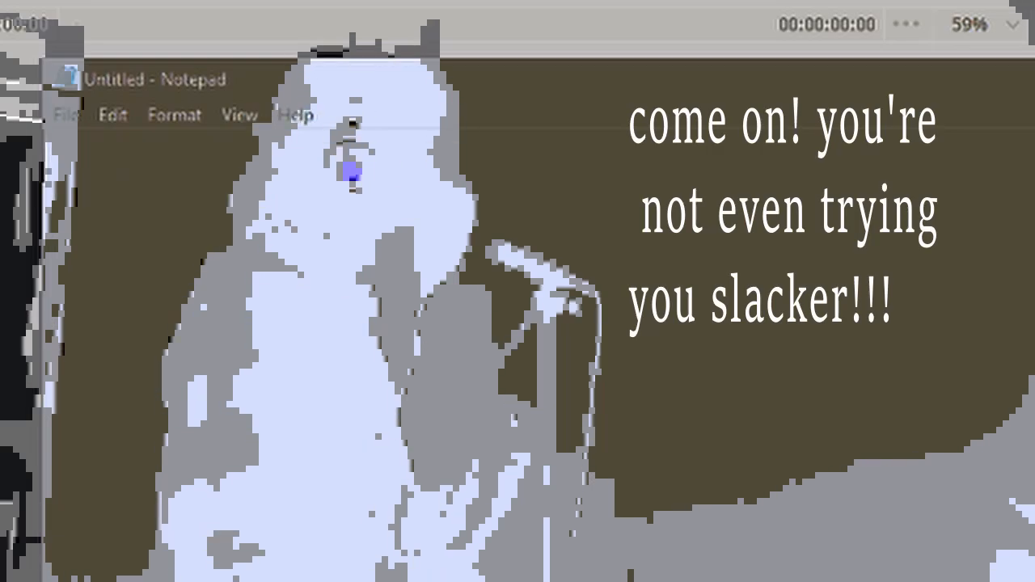
text(don't wanna not say anything)
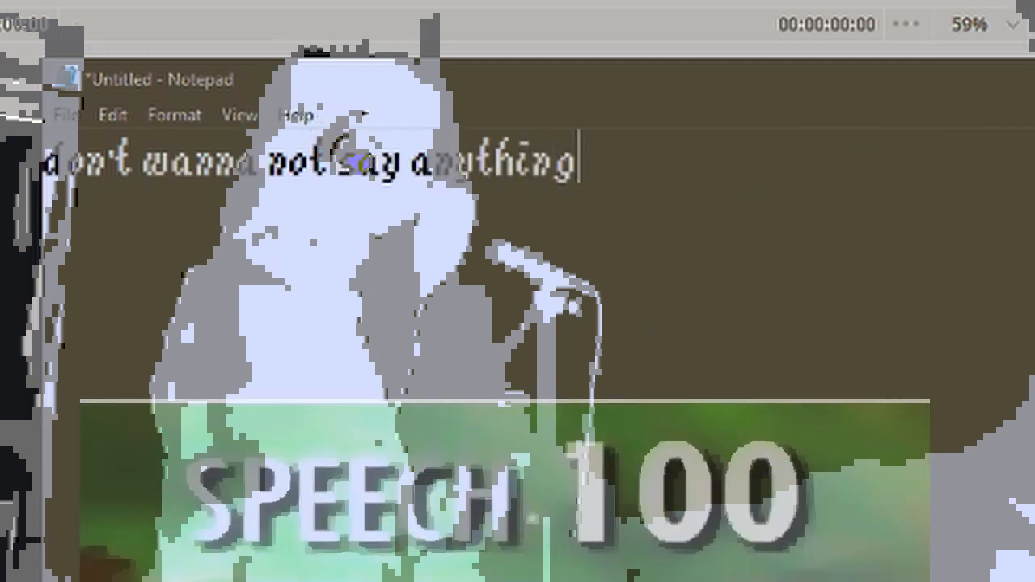